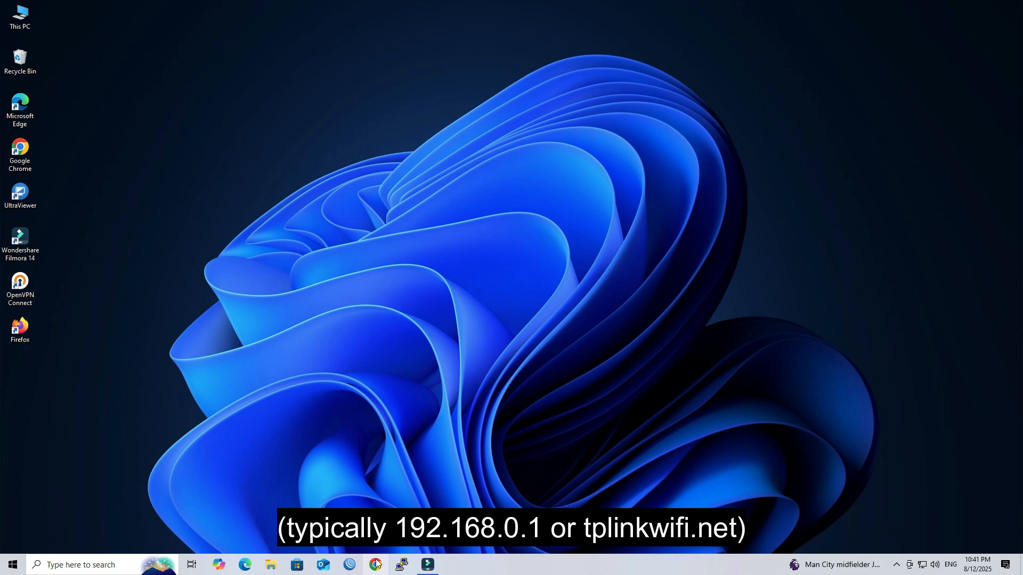
- Log in to the router at 192.168.1.1 in Chrome with the local password
{"action": "left_click", "coordinate": [374, 564]}
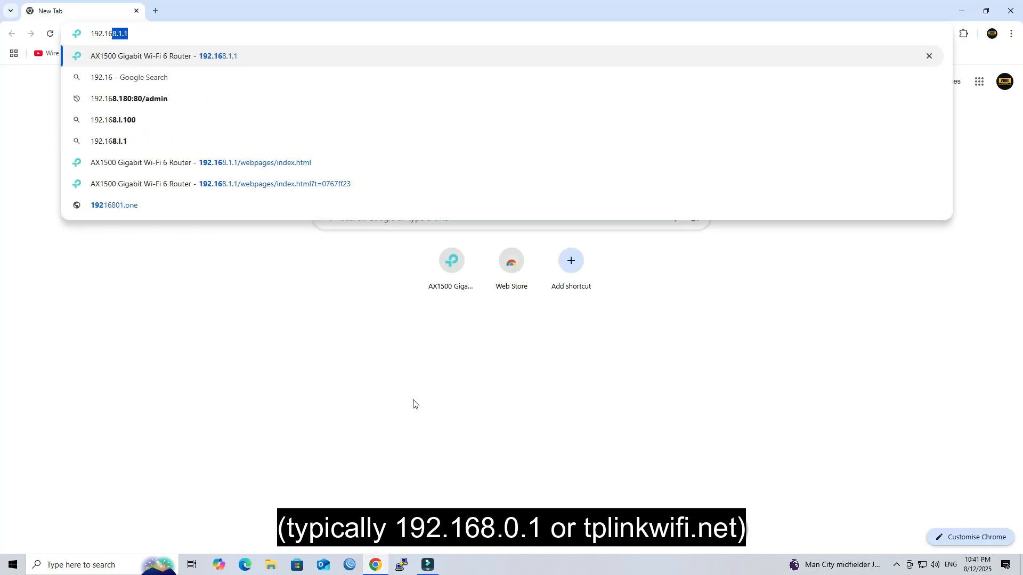
{"action": "left_click", "coordinate": [221, 183]}
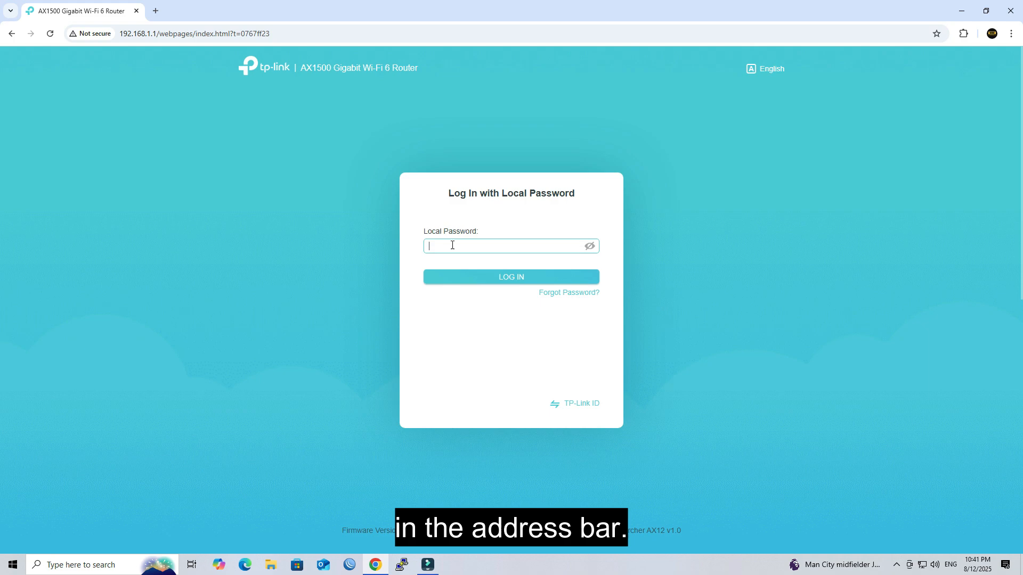
{"action": "type", "text": "password"}
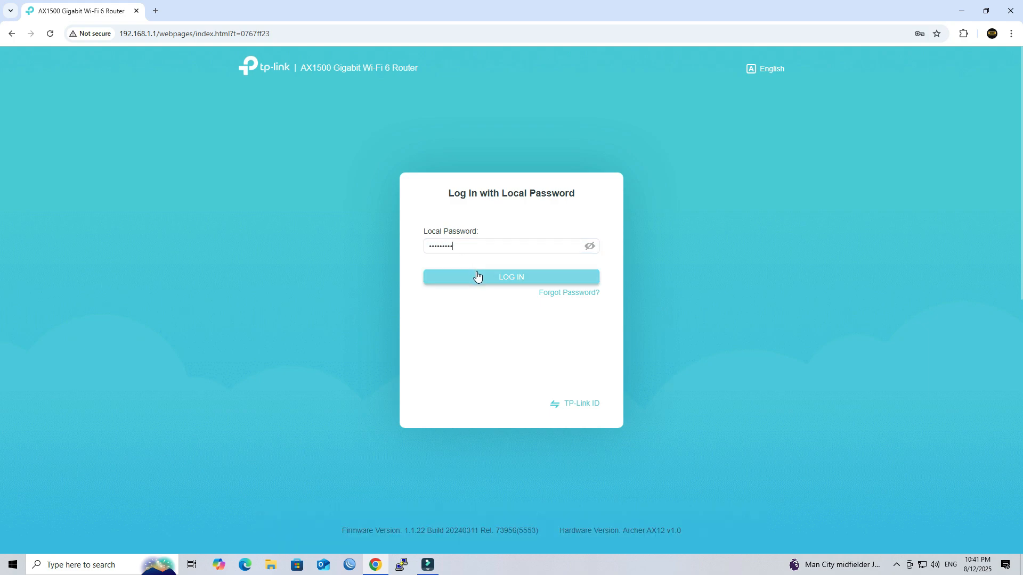
{"action": "left_click", "coordinate": [511, 277]}
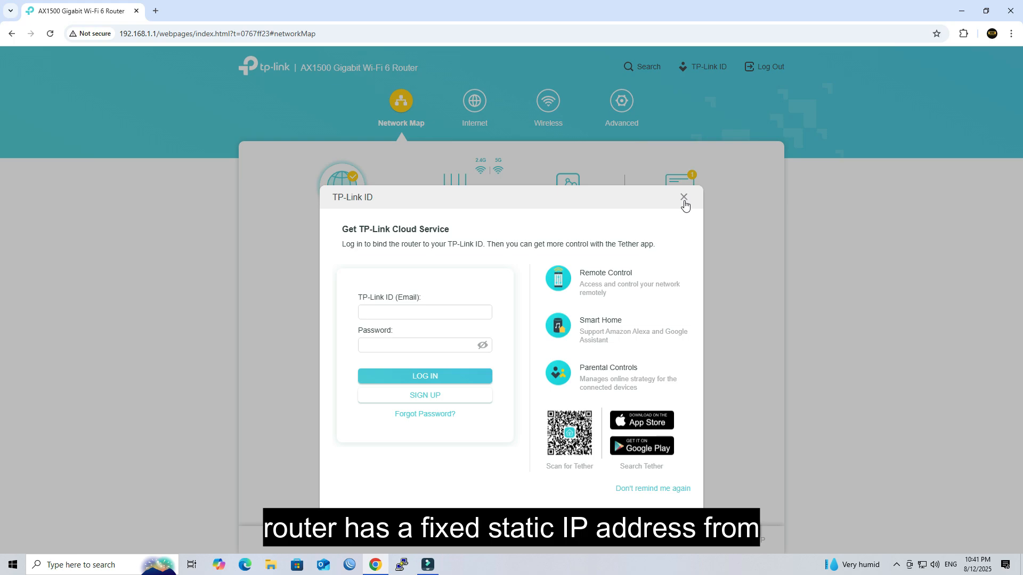
- Close the TP-Link ID pop-up to reveal the network map and Internet Status
{"action": "left_click", "coordinate": [683, 198]}
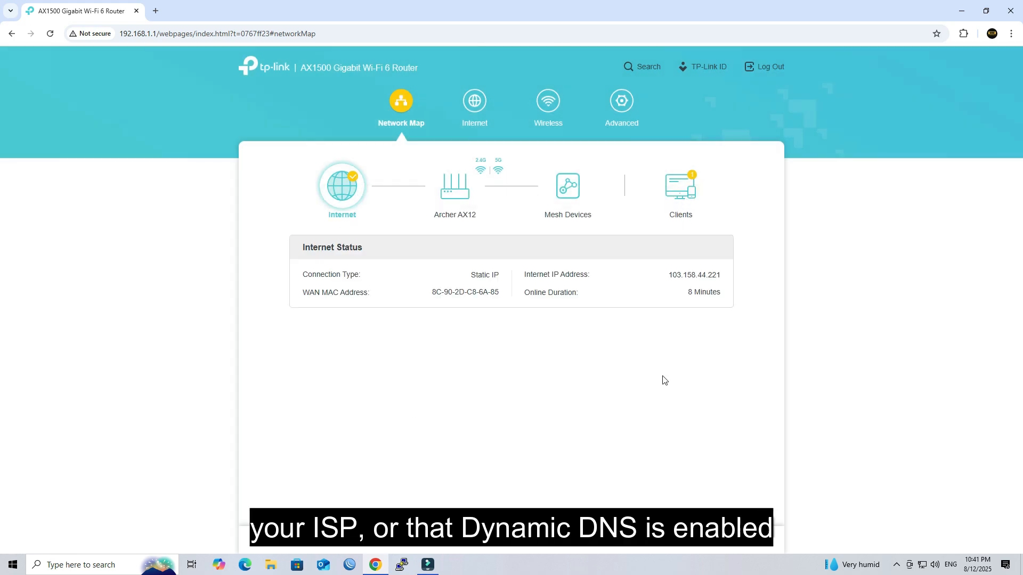
{"action": "double_click", "coordinate": [484, 275]}
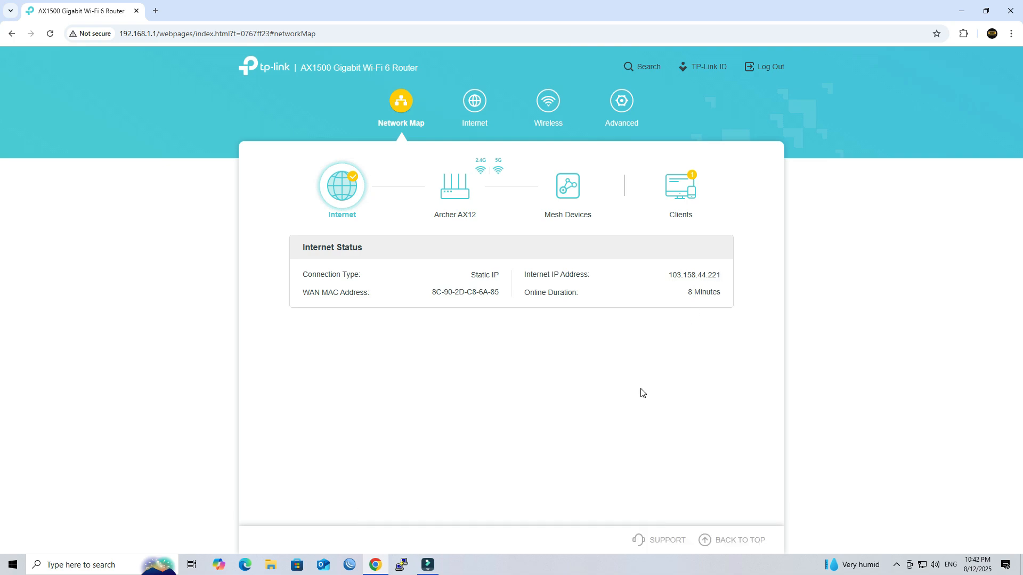
{"action": "mouse_move", "coordinate": [673, 468]}
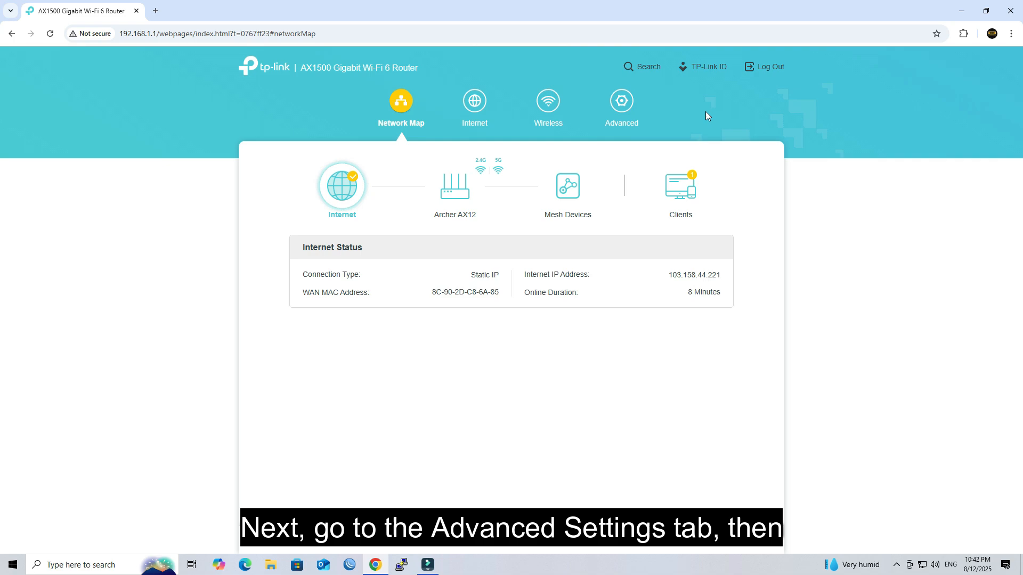
- Navigate Advanced > VPN Server > OpenVPN to reach the OpenVPN server page
{"action": "left_click", "coordinate": [620, 105]}
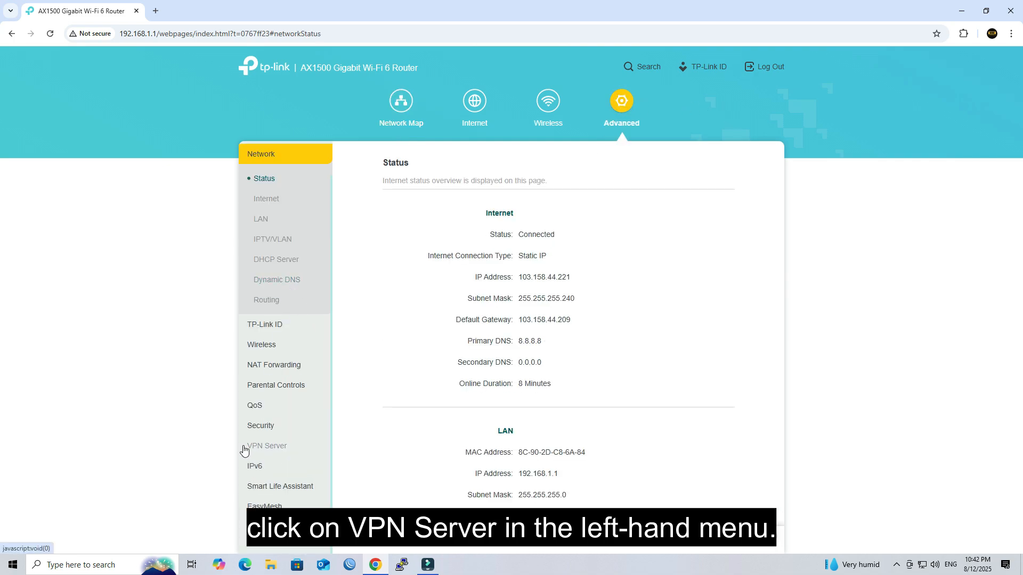
{"action": "left_click", "coordinate": [266, 445]}
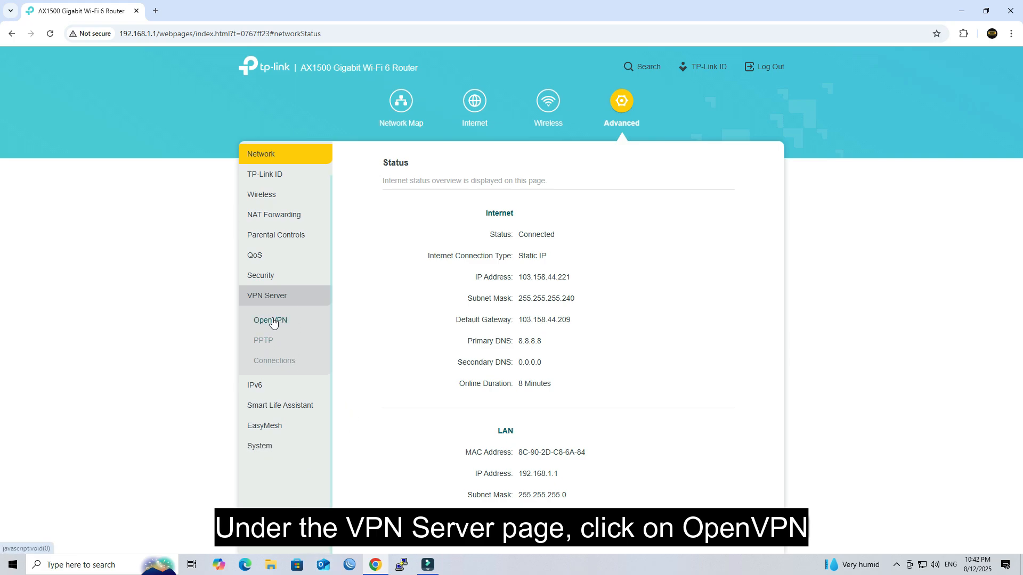
{"action": "left_click", "coordinate": [270, 320]}
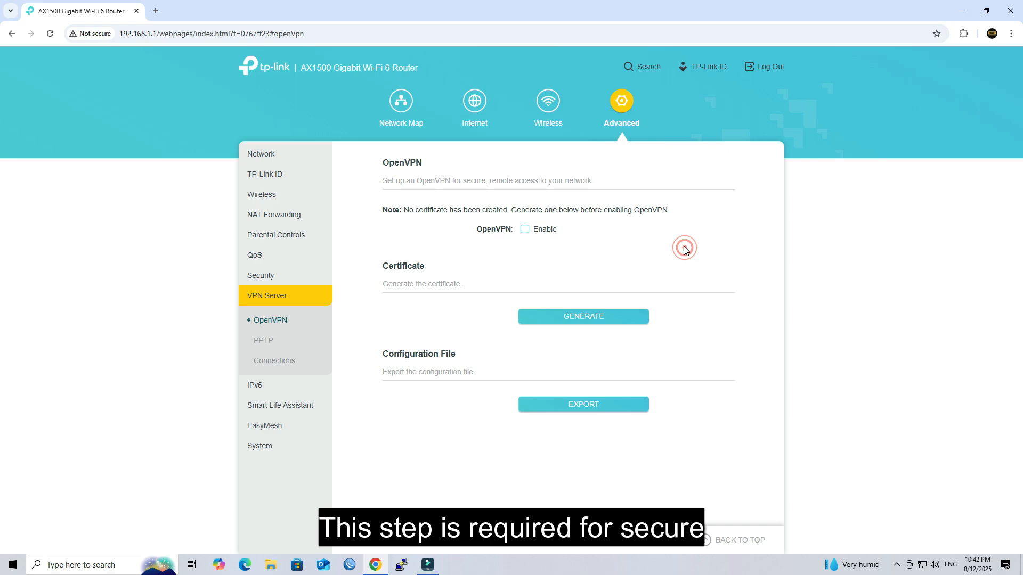
{"action": "mouse_move", "coordinate": [554, 292]}
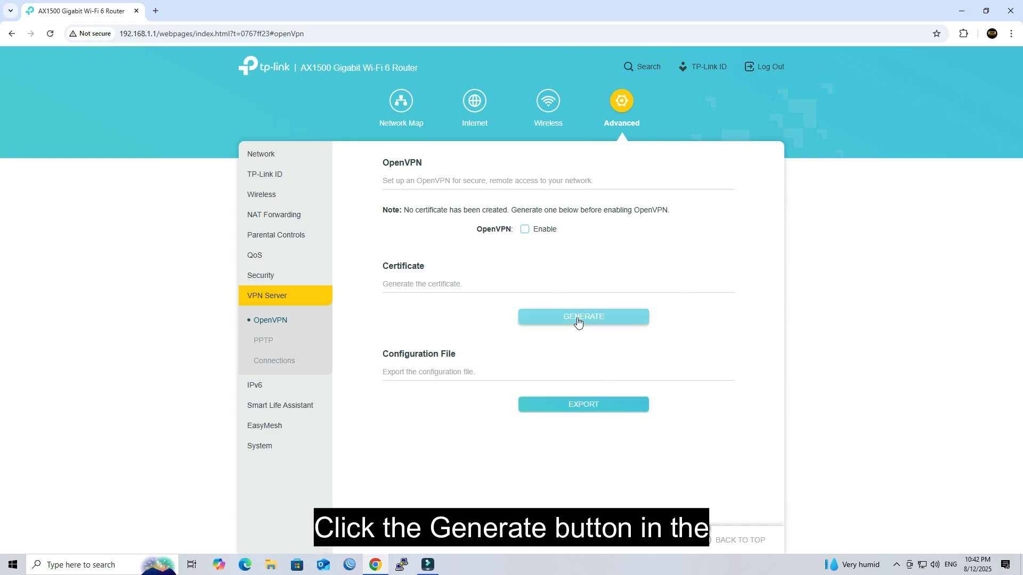
- Generate the OpenVPN certificate and wait for the Success message
{"action": "left_click", "coordinate": [582, 317]}
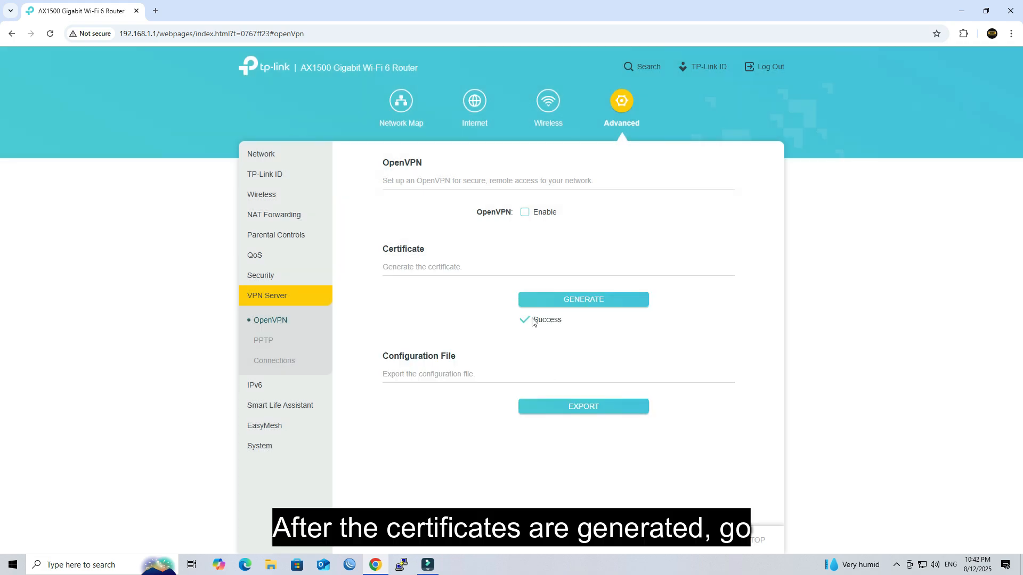
{"action": "mouse_move", "coordinate": [536, 370]}
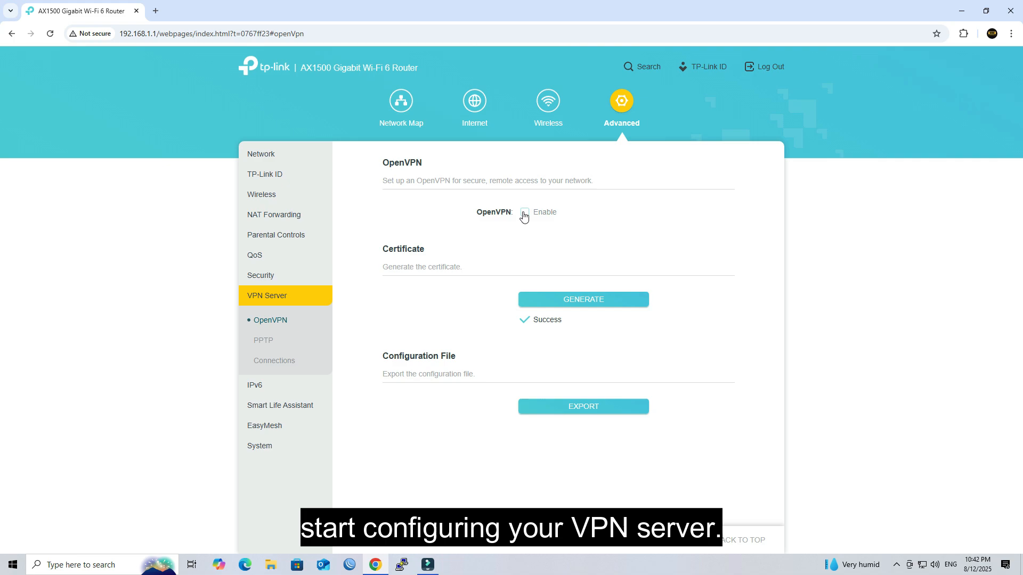
- Enable OpenVPN on UDP port 1194 with VPN subnet 10.10.100.1
{"action": "left_click", "coordinate": [524, 212]}
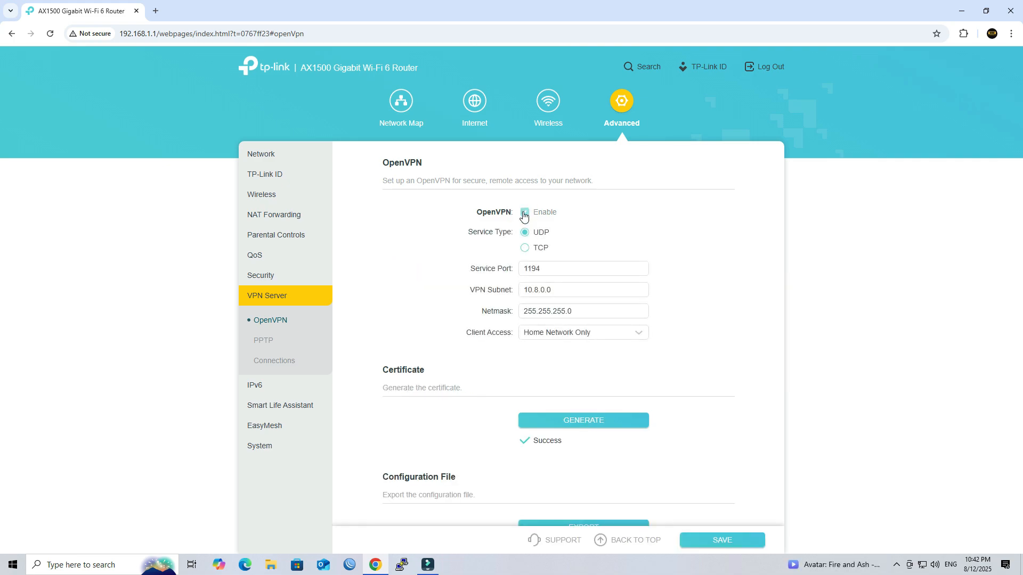
{"action": "left_click", "coordinate": [525, 212]}
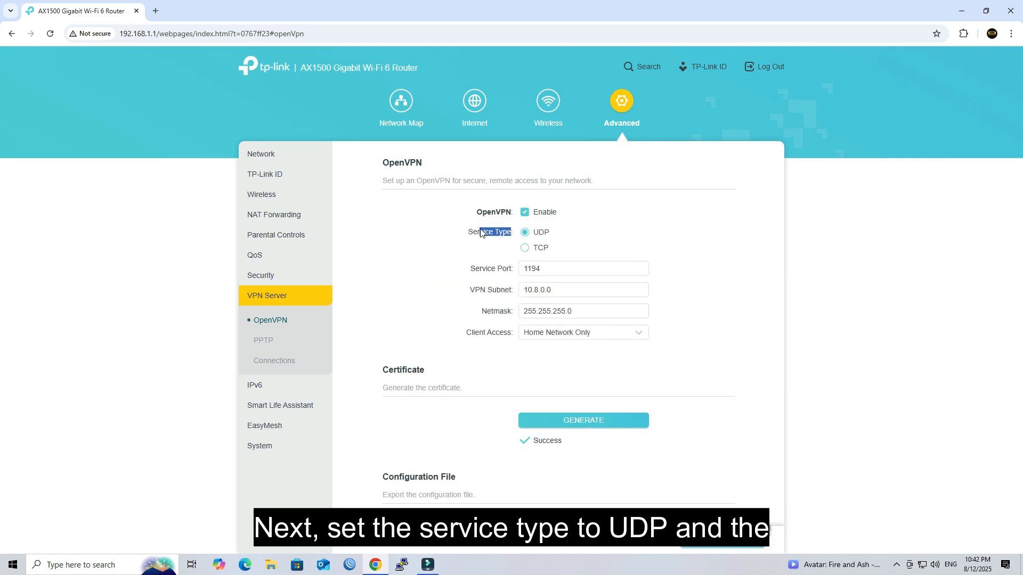
{"action": "scroll", "scroll_direction": "down", "scroll_amount": 3}
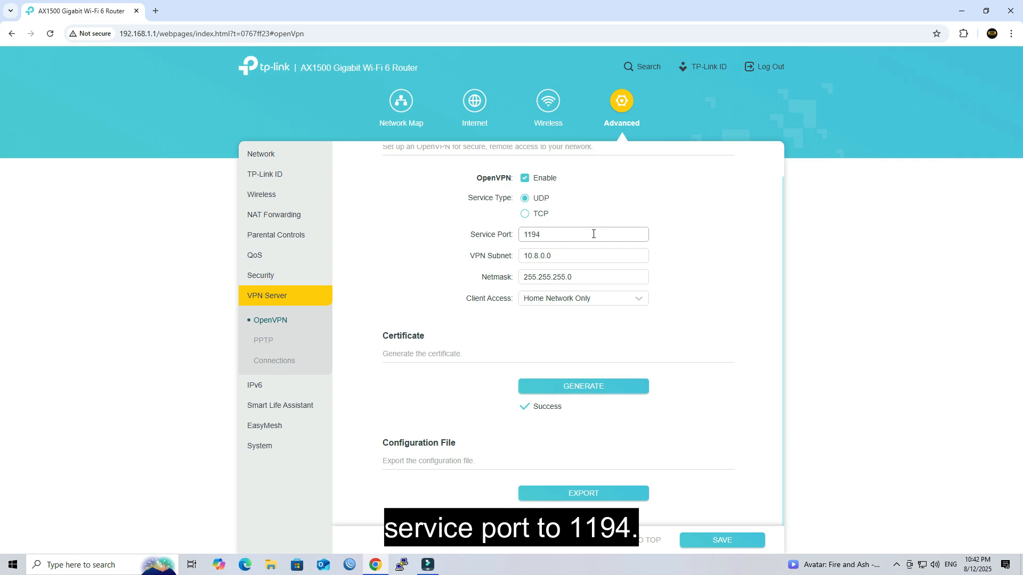
{"action": "triple_click", "coordinate": [583, 234]}
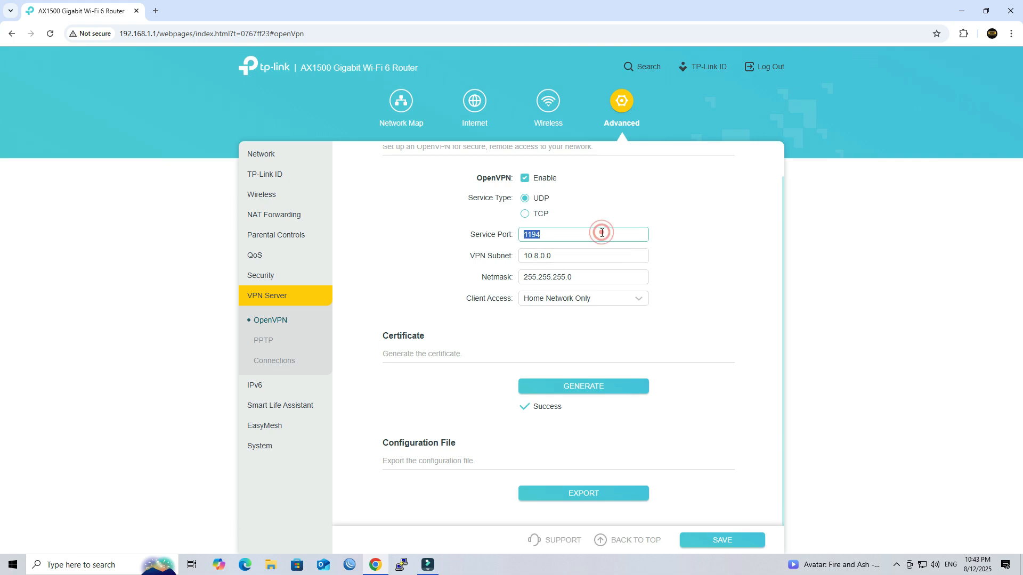
{"action": "left_click", "coordinate": [574, 256]}
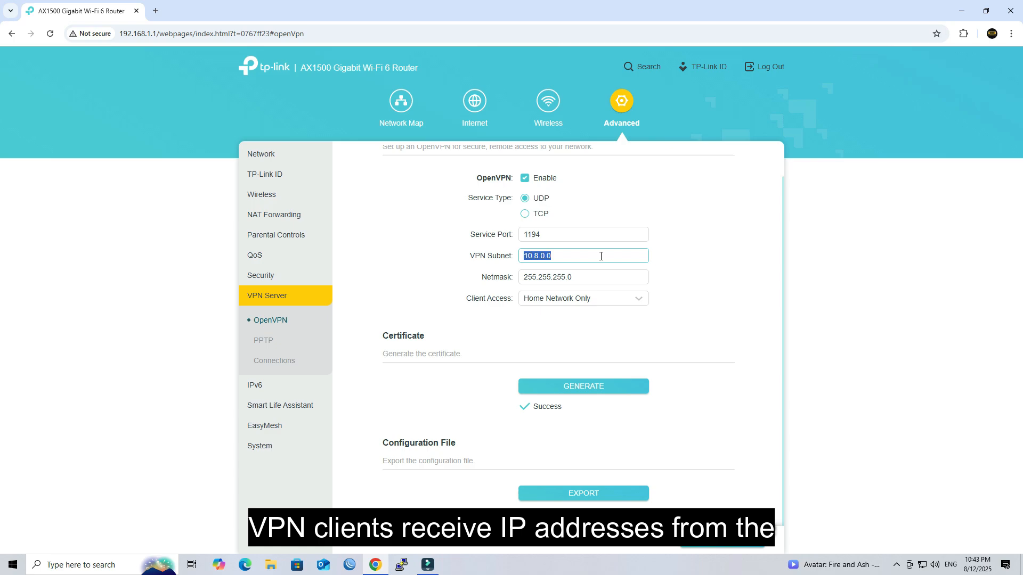
{"action": "type", "text": "100.1"}
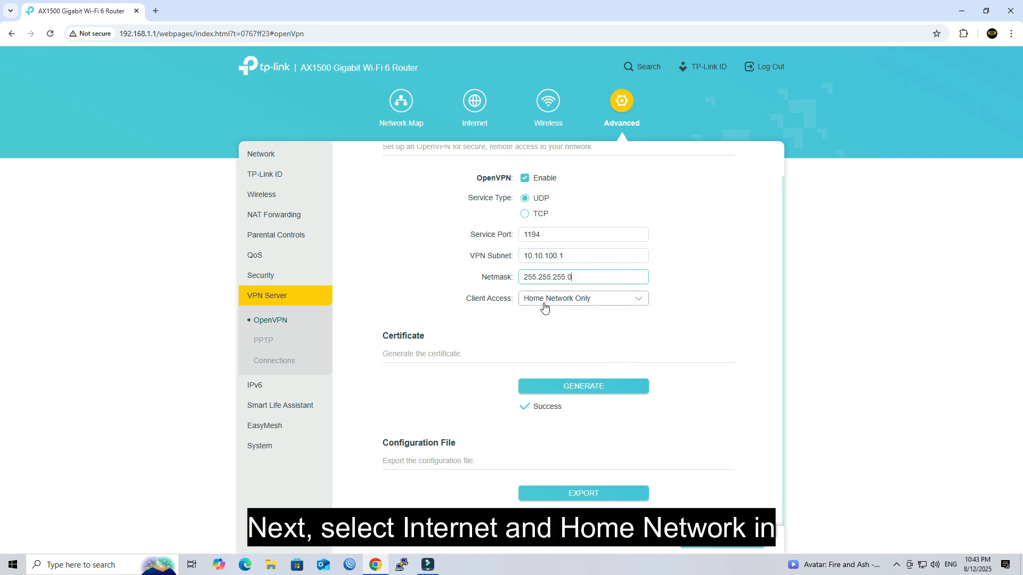
- Set Client Access to Internet and Home Network
{"action": "left_click", "coordinate": [582, 298]}
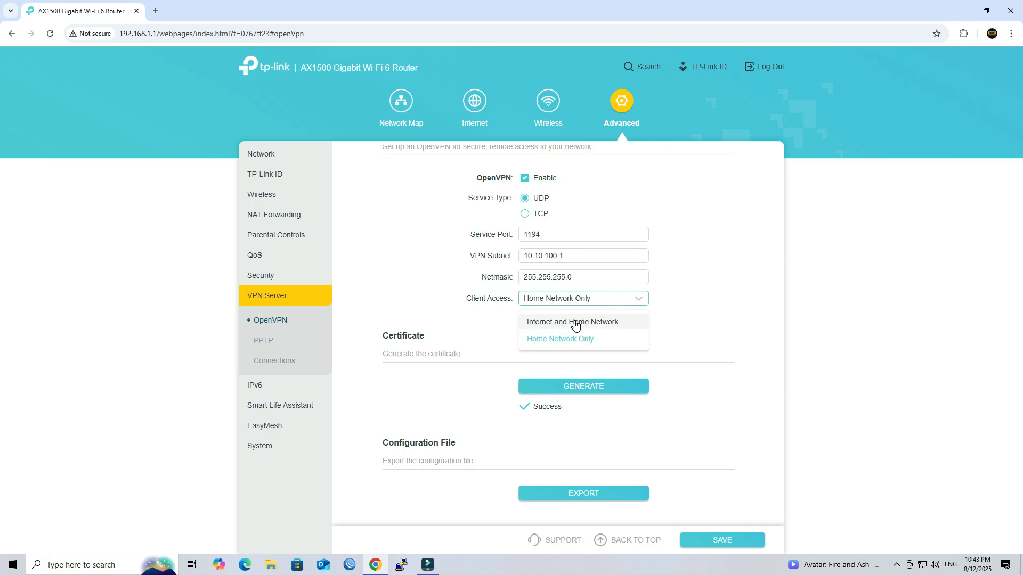
{"action": "left_click", "coordinate": [572, 322]}
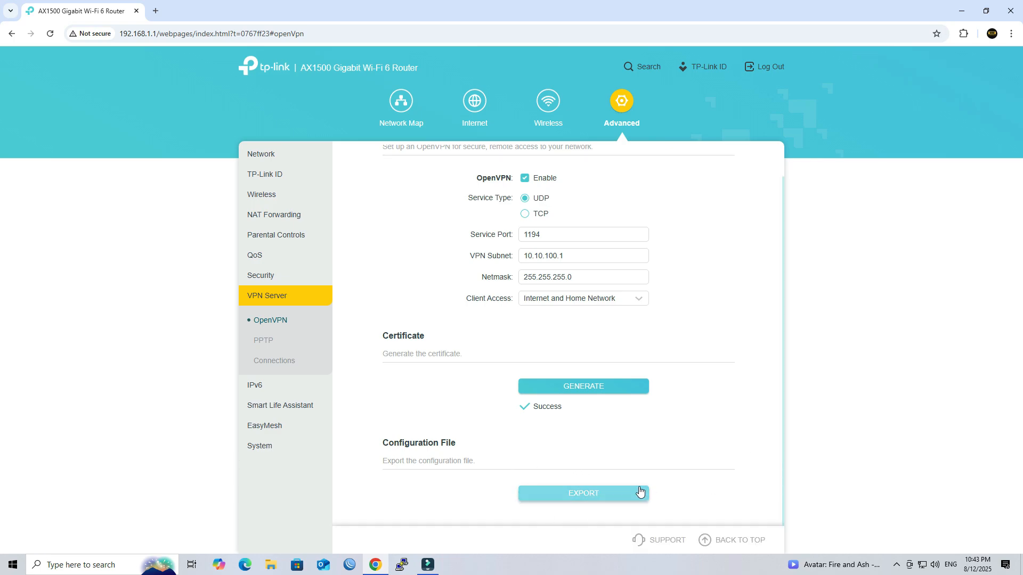
- Export OpenVPN-Config.ovpn and keep the blocked download
{"action": "left_click", "coordinate": [581, 492]}
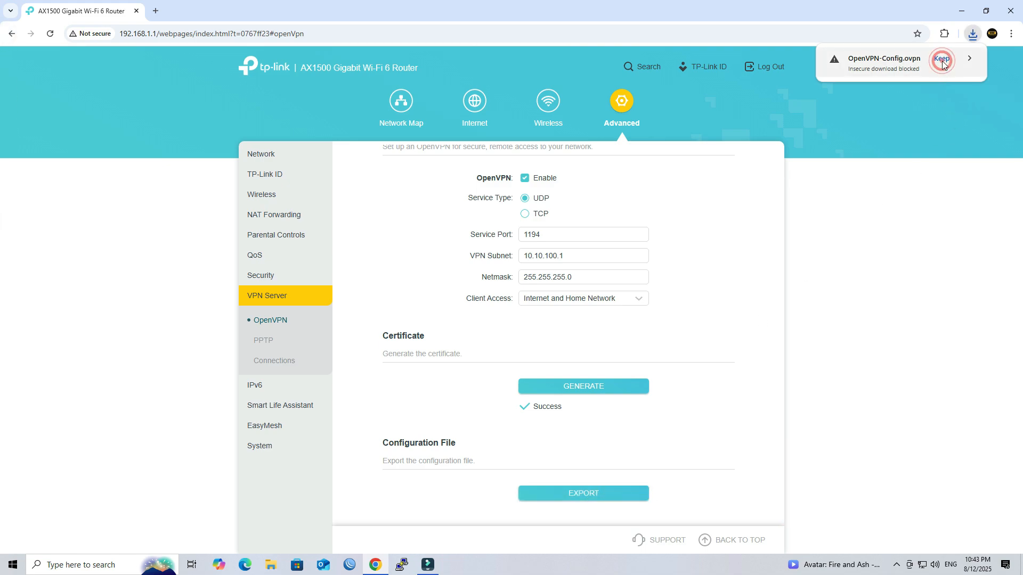
{"action": "left_click", "coordinate": [941, 59]}
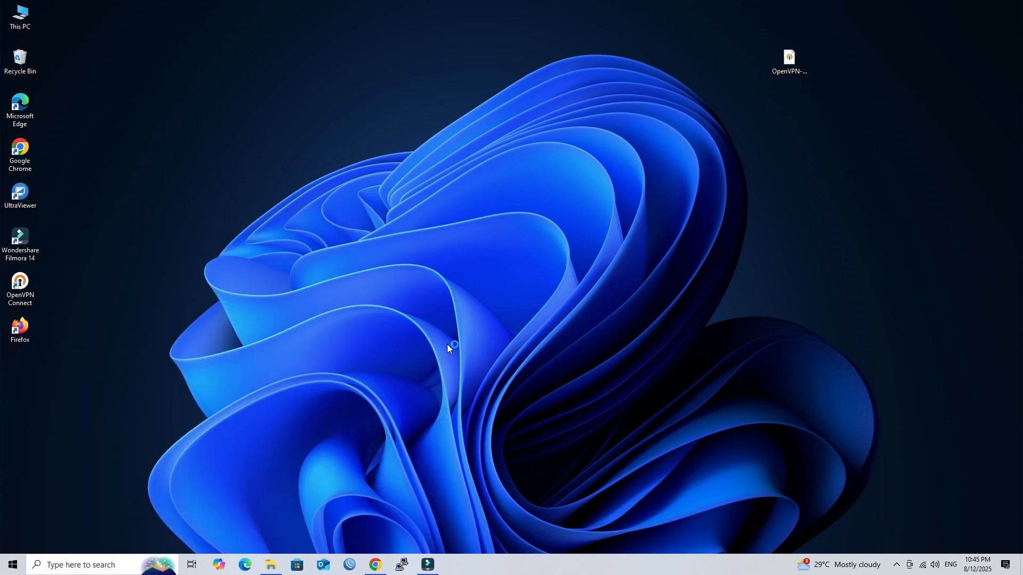
{"action": "mouse_move", "coordinate": [457, 344]}
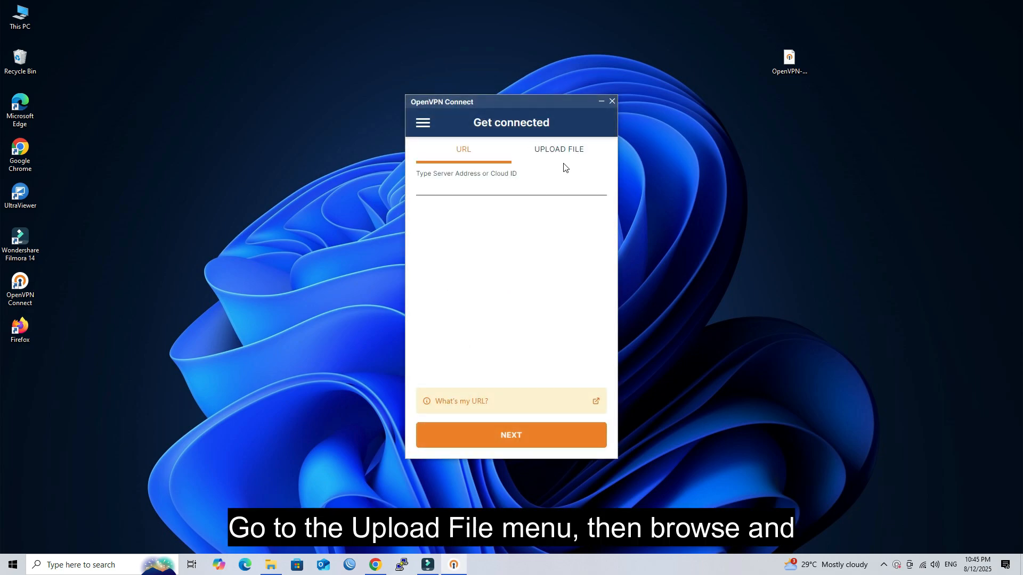
- Import OpenVPN-Config from the Desktop via Upload File in OpenVPN Connect
{"action": "left_click", "coordinate": [558, 149]}
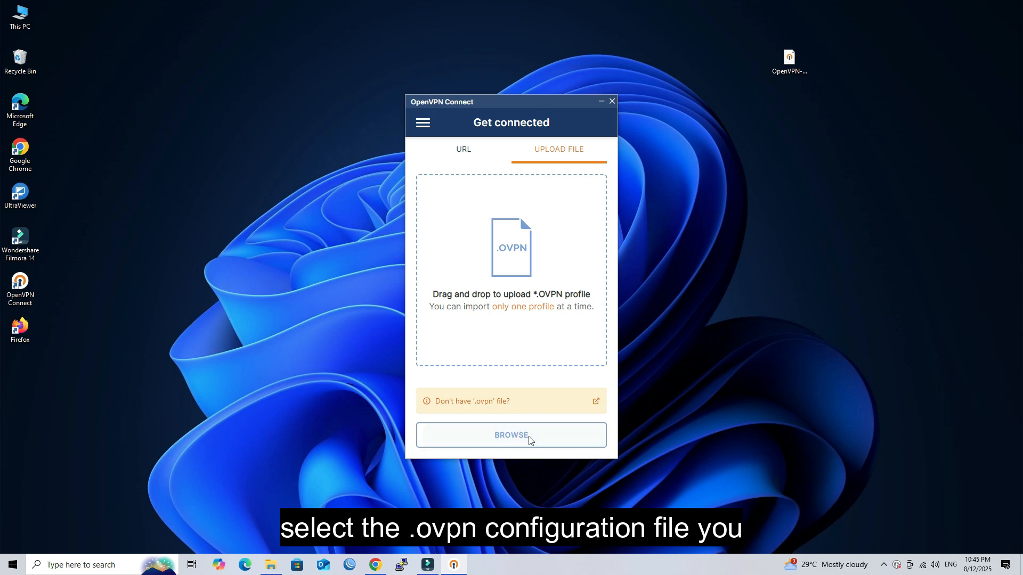
{"action": "left_click", "coordinate": [510, 434]}
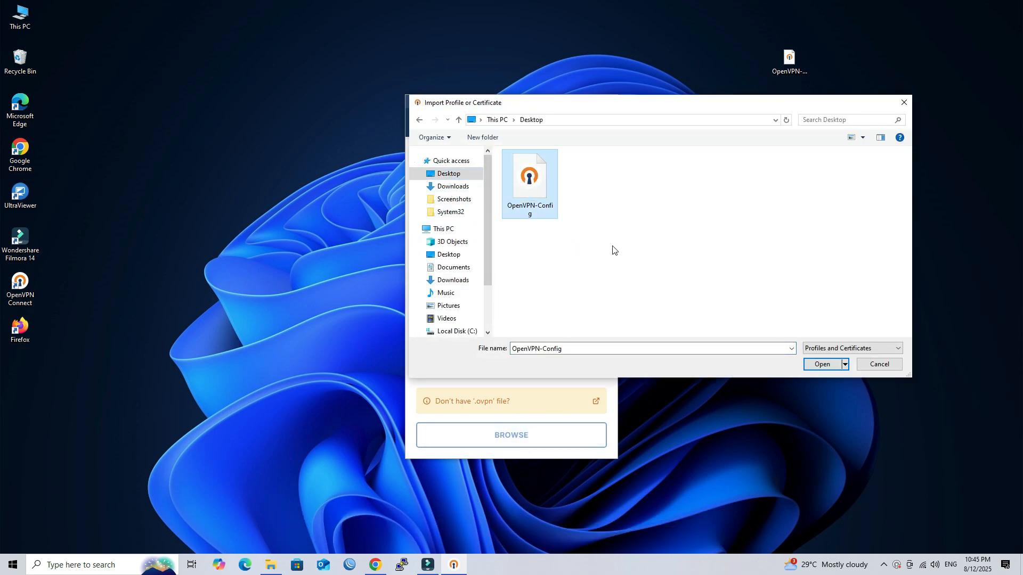
{"action": "left_click", "coordinate": [821, 364]}
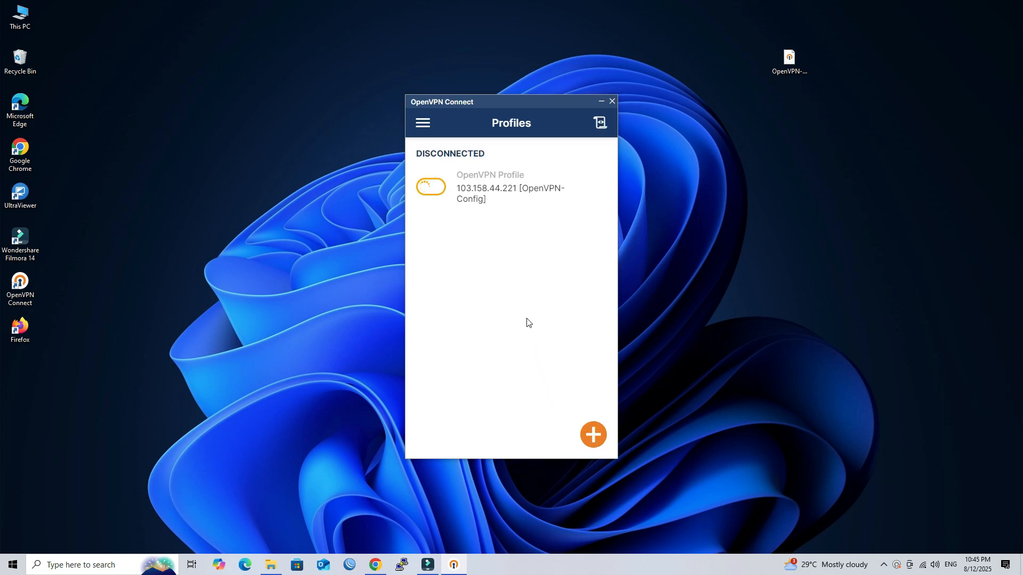
- Connect the OpenVPN-Config profile and start launching a command prompt with Win+R
{"action": "left_click", "coordinate": [431, 188]}
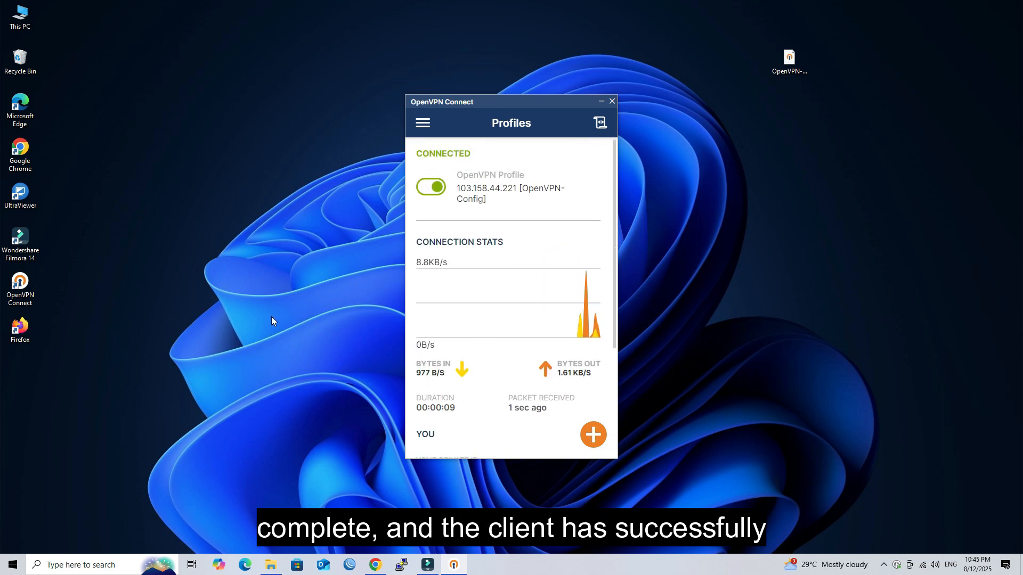
{"action": "key", "text": "Win+r"}
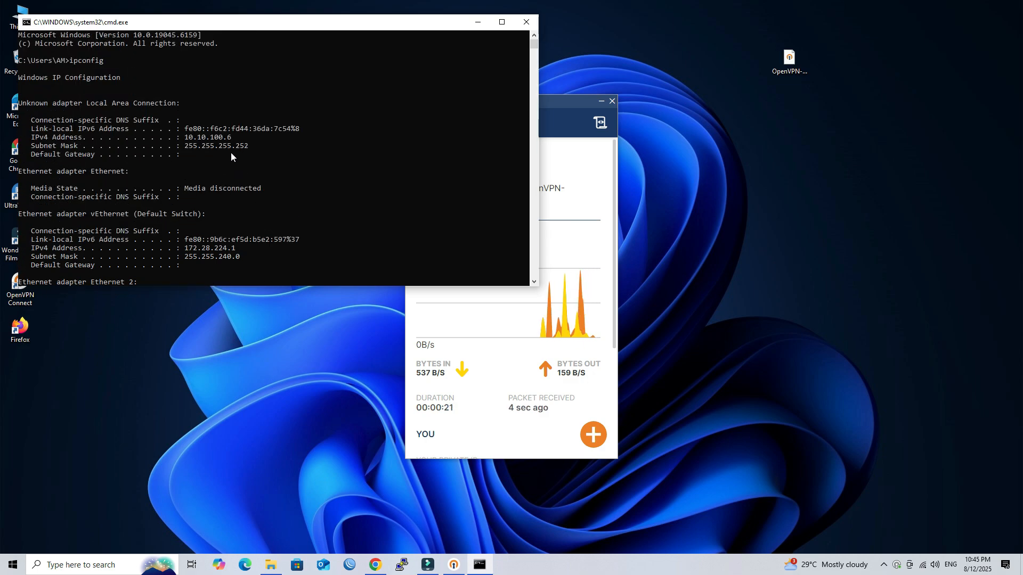
- Highlight VPN IPv4 address 10.10.100.6 in ipconfig output, then reload the router page in Chrome
{"action": "left_click_drag", "start_coordinate": [185, 138], "coordinate": [240, 138]}
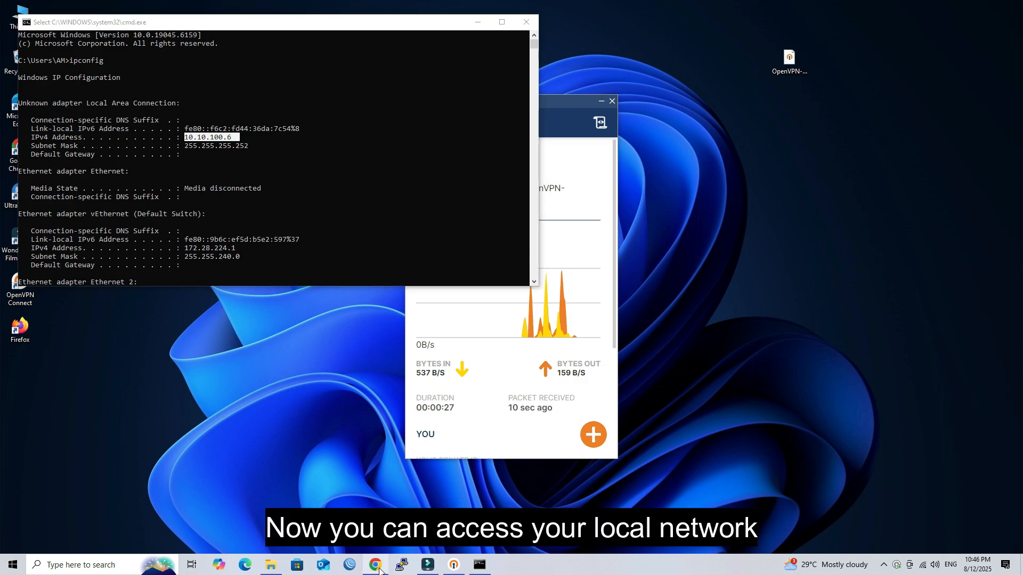
{"action": "left_click", "coordinate": [374, 565]}
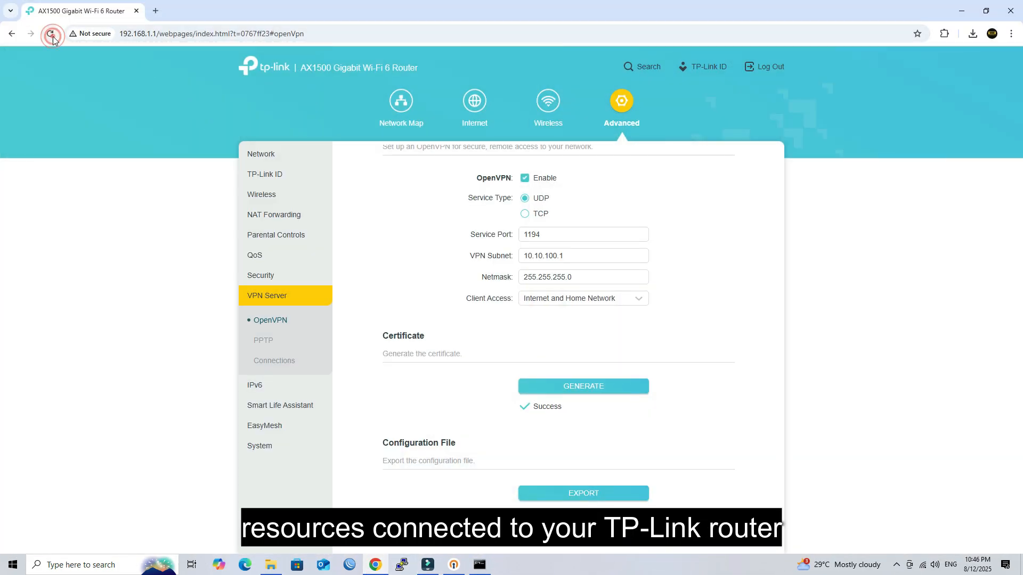
{"action": "left_click", "coordinate": [50, 33]}
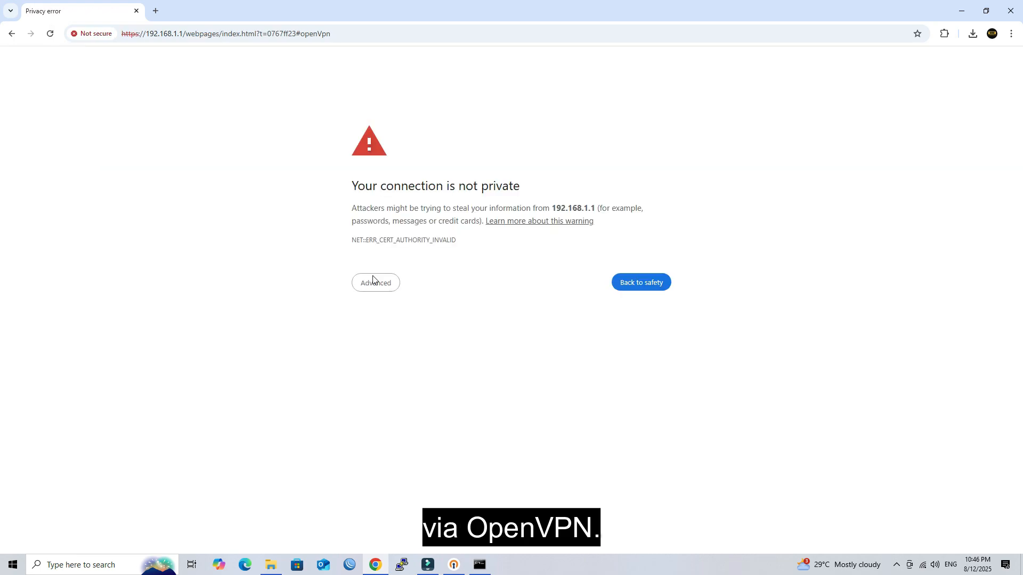